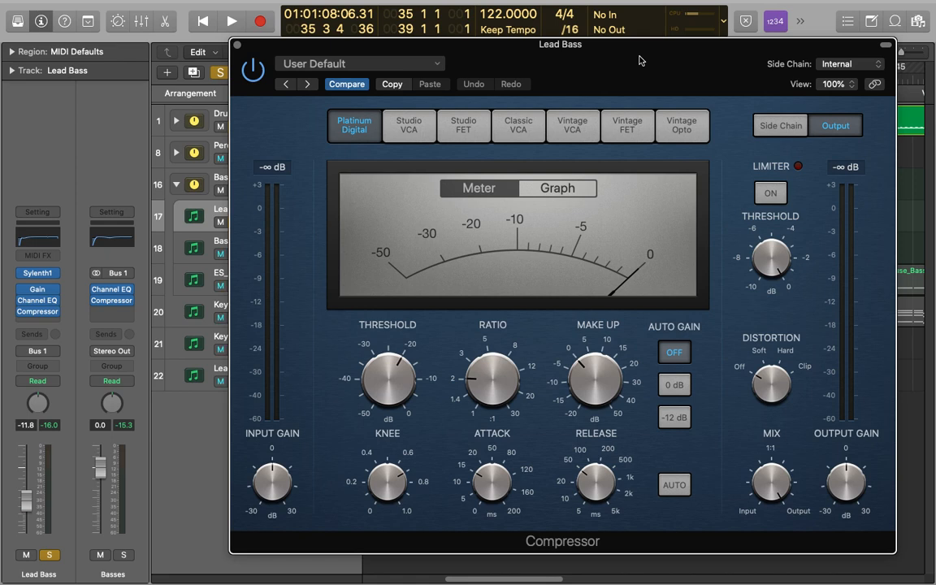
Show the Lead Bass compressor's side chain detection and filter parameters.
click(780, 125)
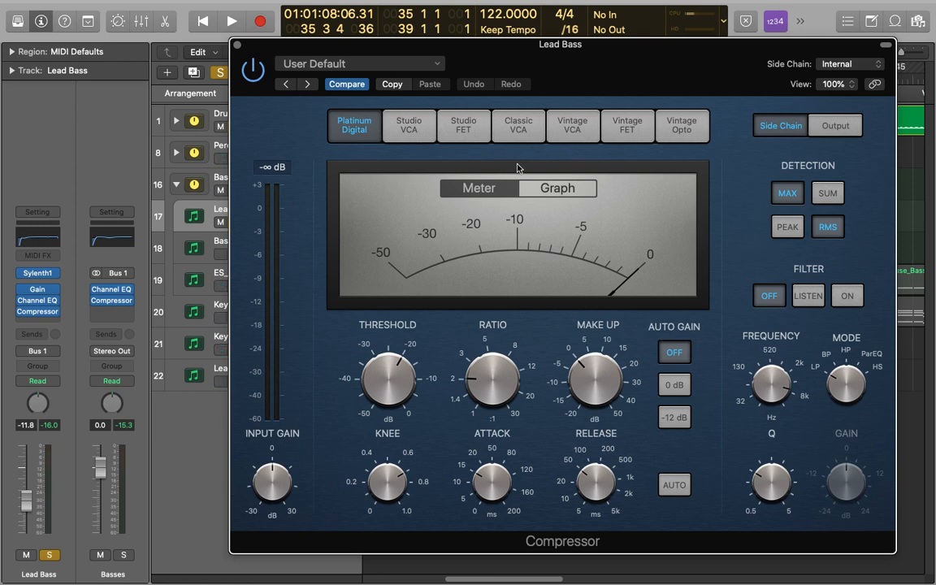
Try Classic VCA then return to Platinum Digital, and switch detection from RMS to Peak.
click(517, 125)
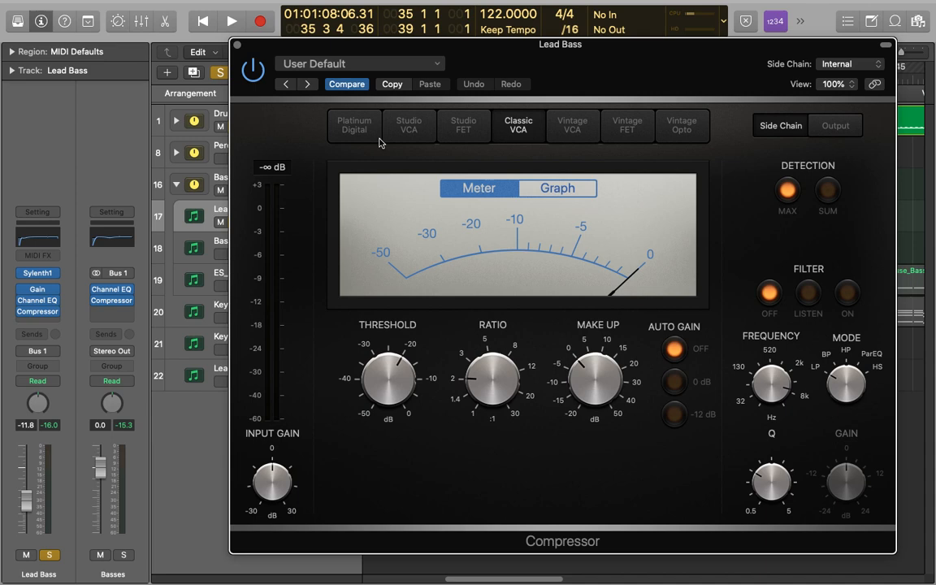
click(354, 125)
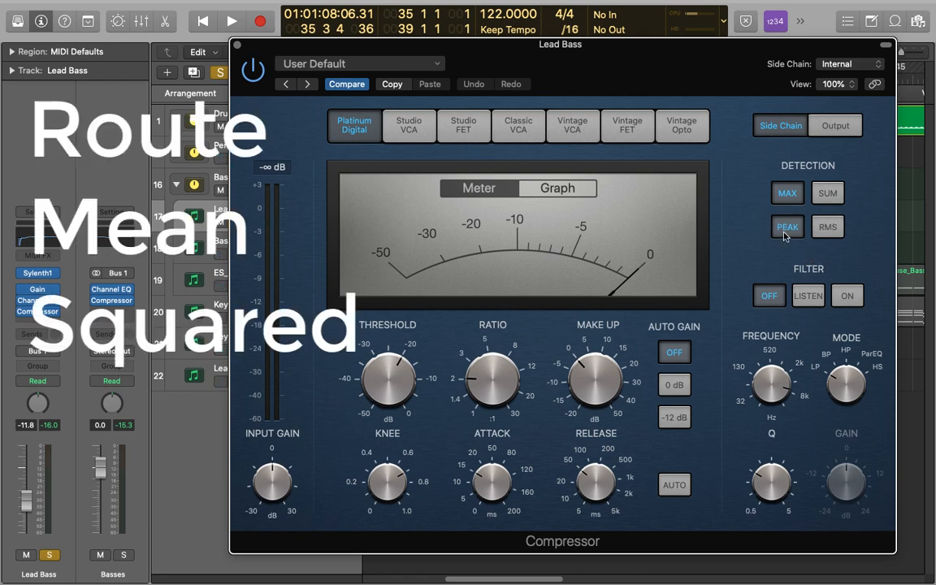
click(828, 227)
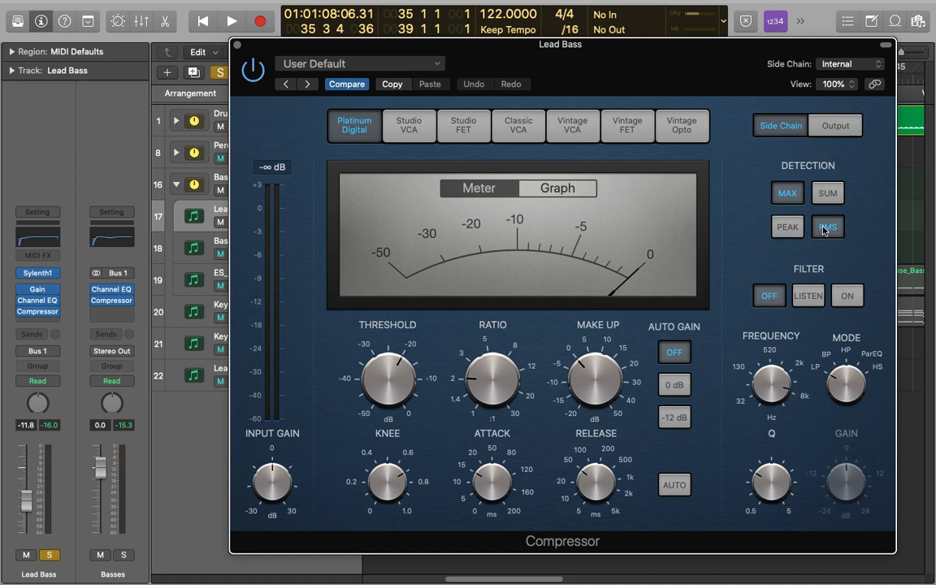
click(786, 227)
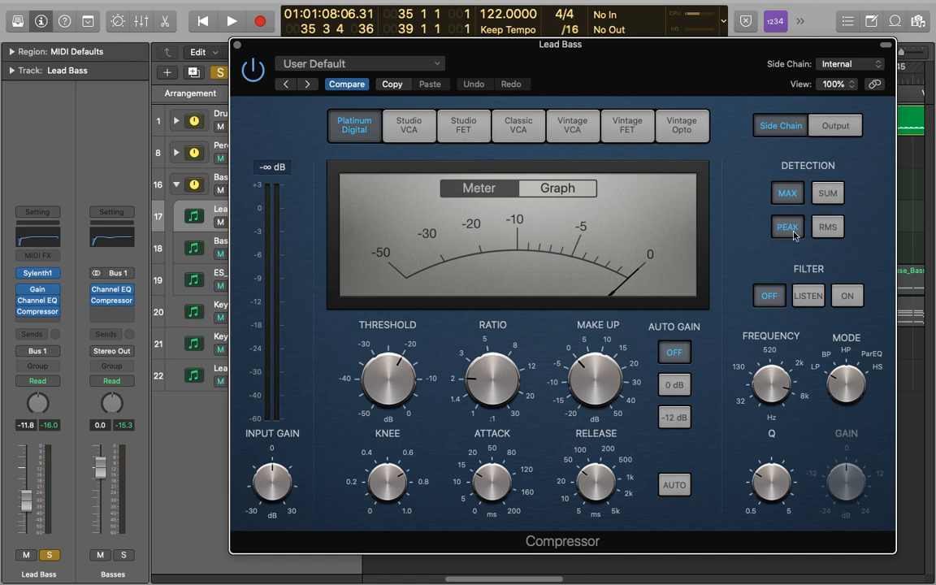
click(787, 192)
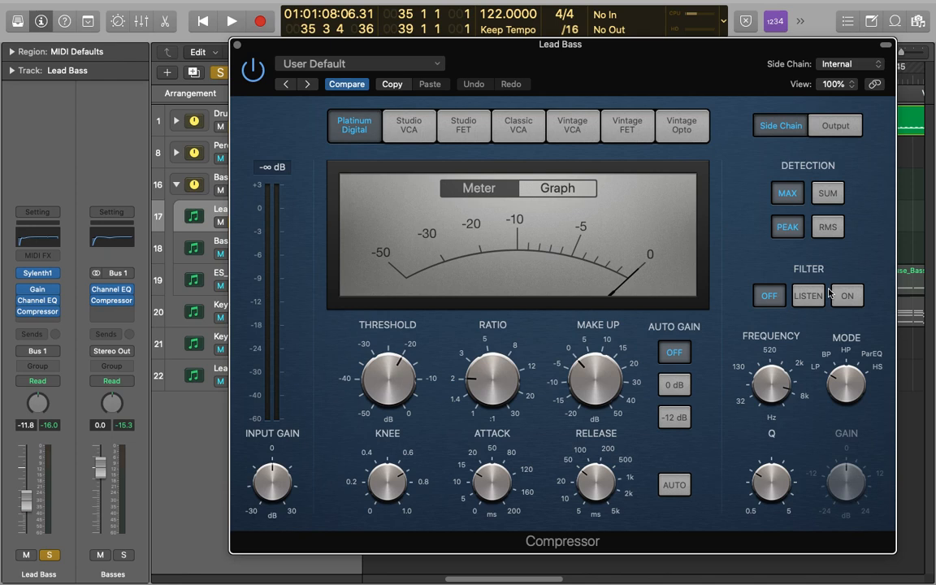
mouse_move(812, 296)
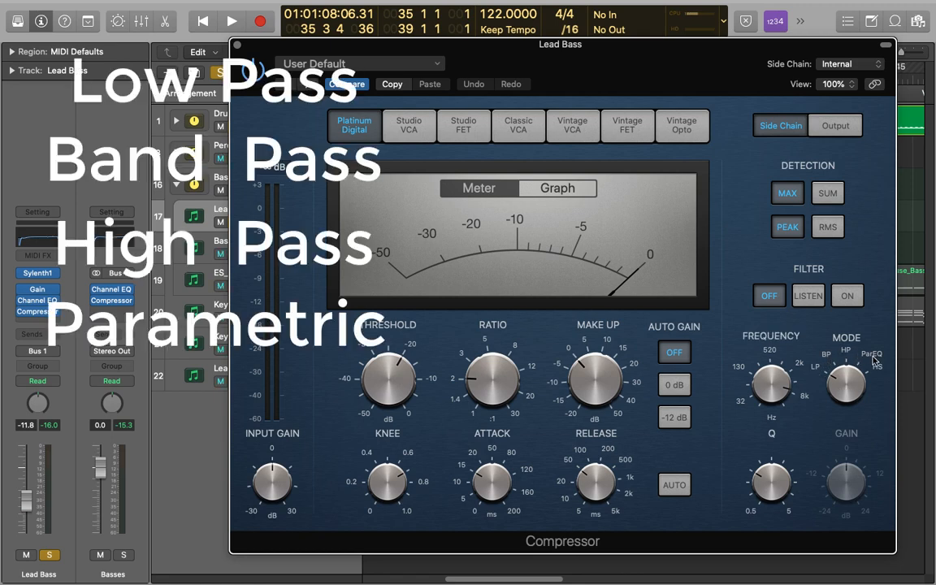
click(875, 371)
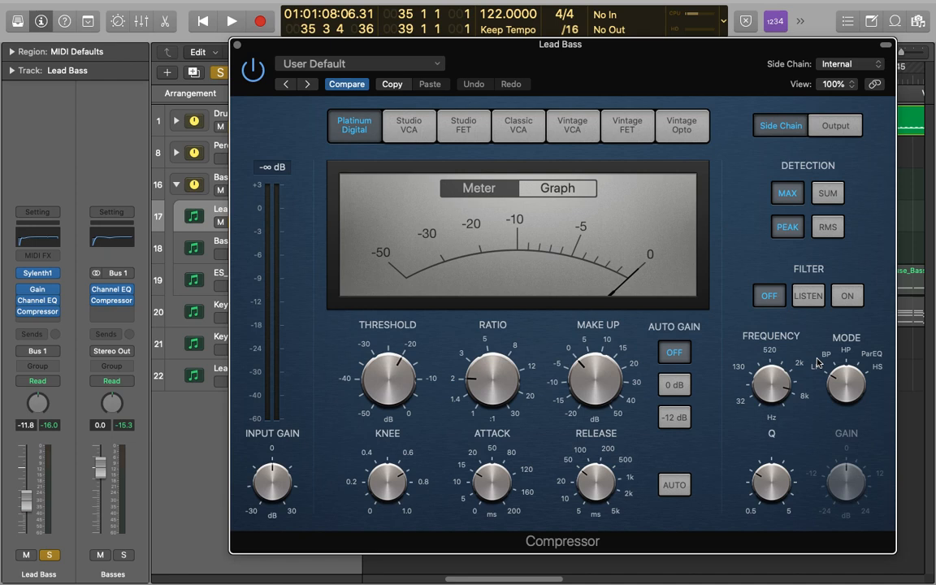
drag(771, 382, 764, 384)
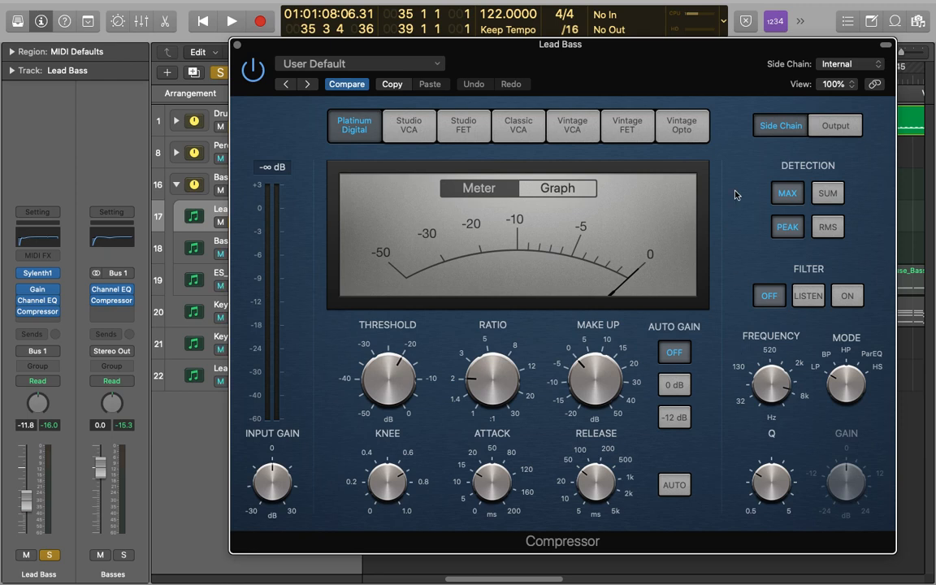
Key the side chain from Bus 5 and set attack to 1.0 ms, release to about 86 ms.
click(848, 63)
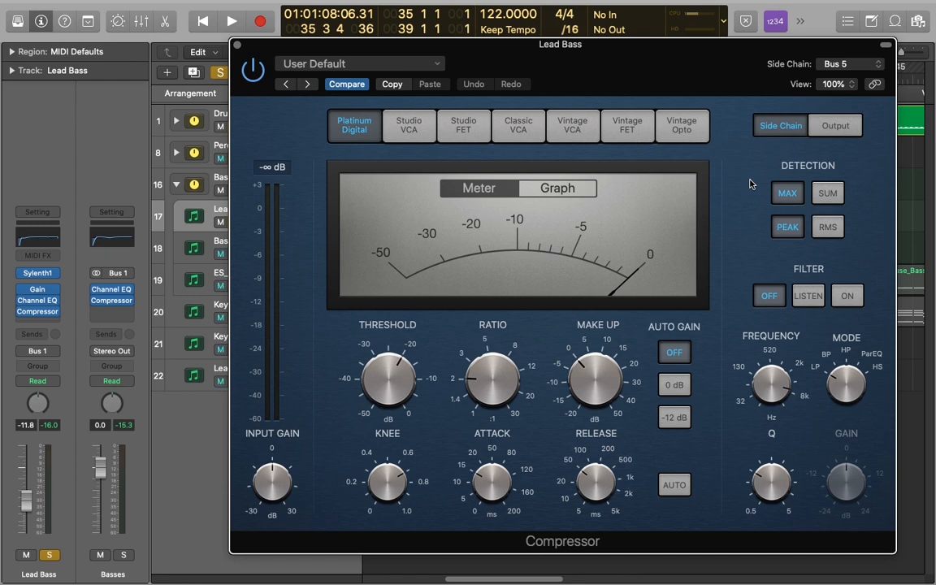
mouse_move(725, 203)
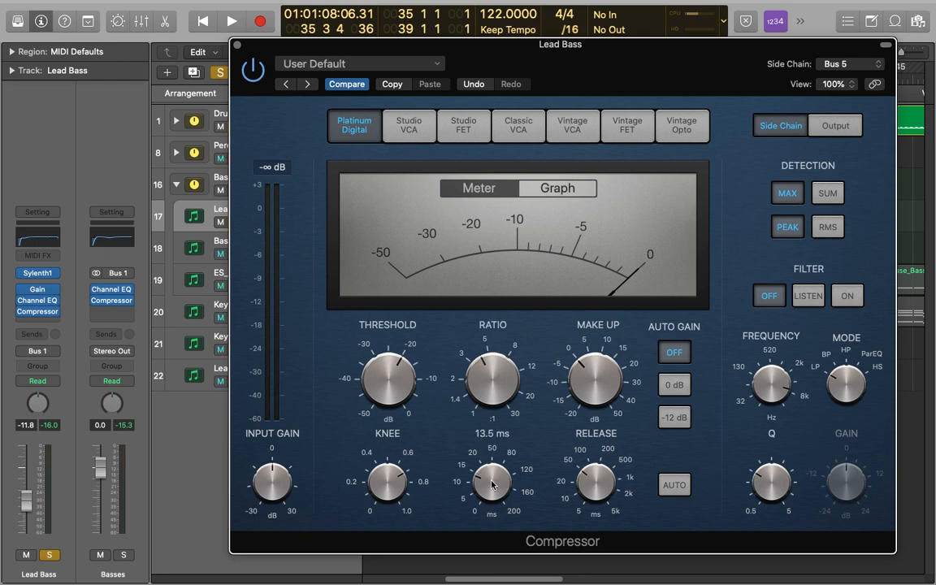
drag(491, 484, 496, 521)
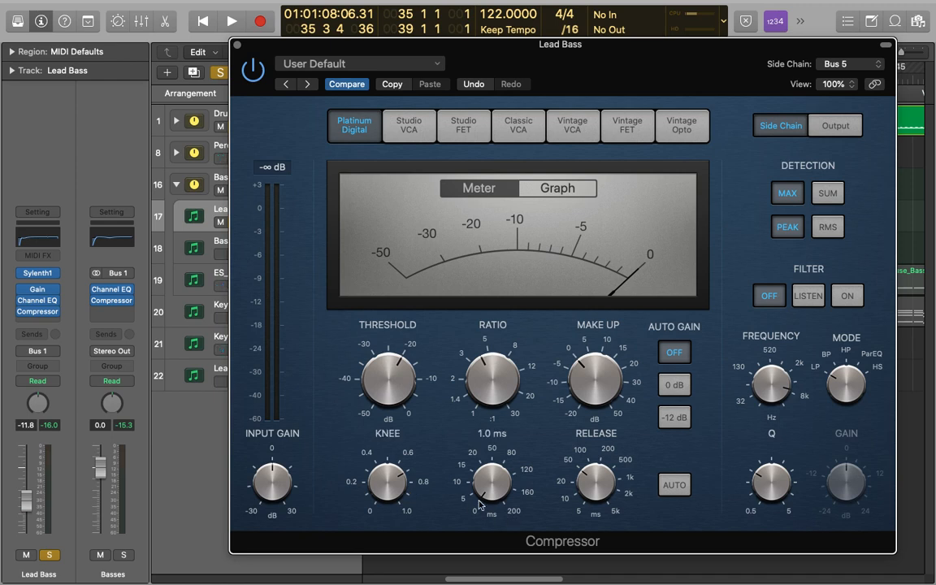
drag(387, 481, 387, 487)
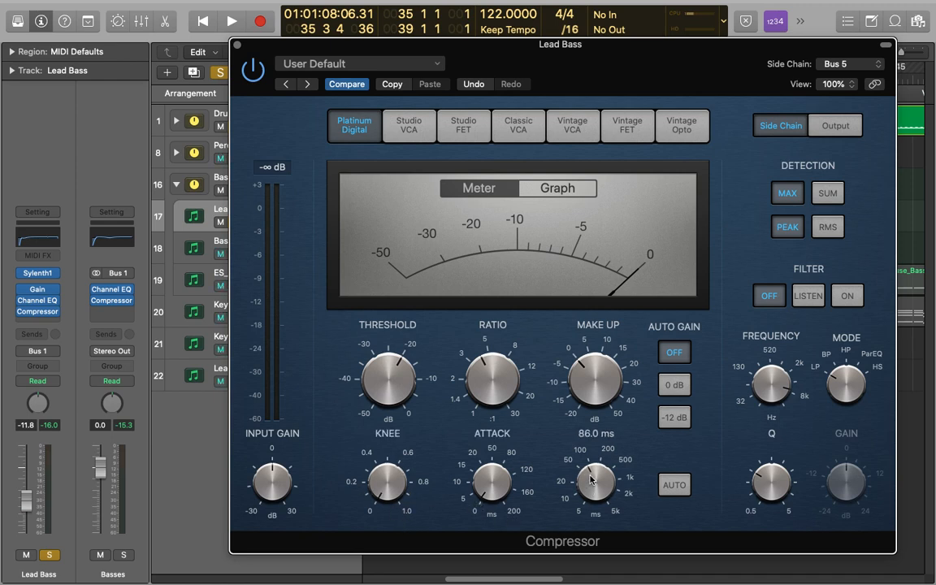
drag(595, 484, 595, 475)
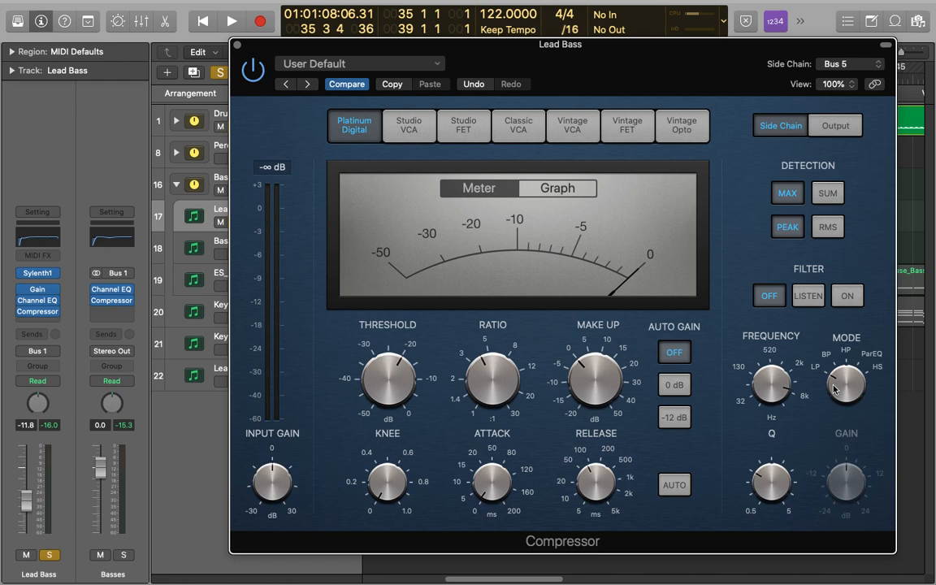
Change the side chain filter mode and sweep its frequency to 12544 Hz and back to 19912 Hz.
drag(770, 382, 771, 374)
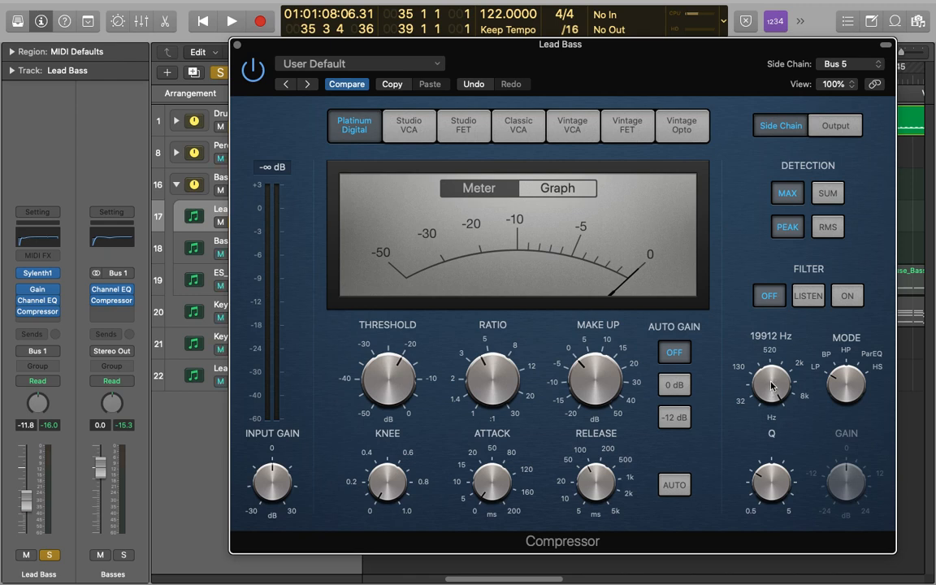
drag(770, 387, 771, 398)
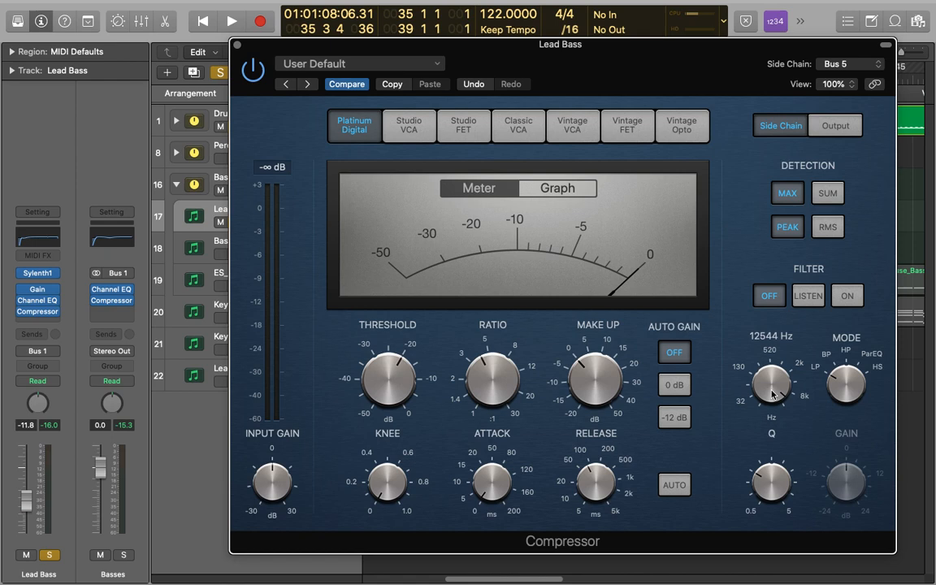
drag(770, 387, 771, 371)
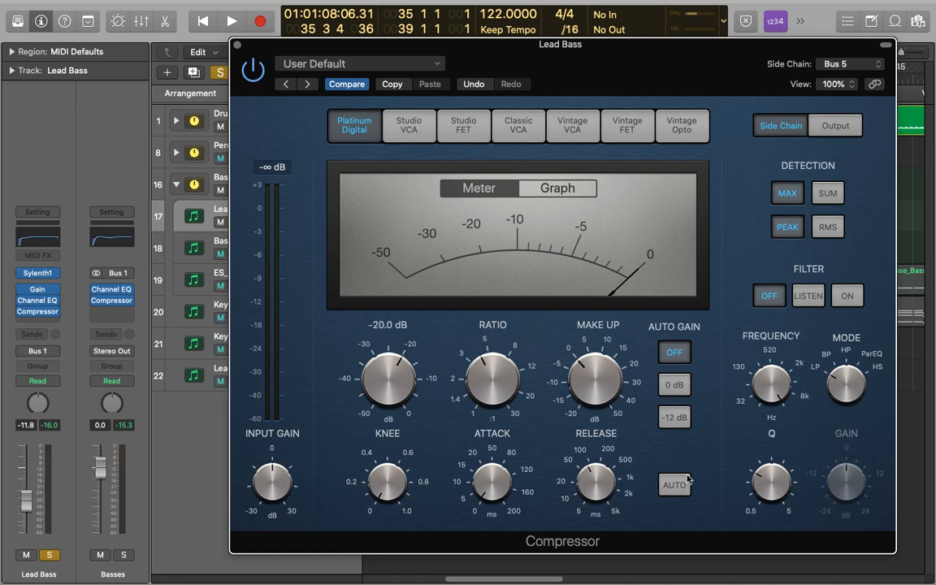
drag(770, 382, 770, 341)
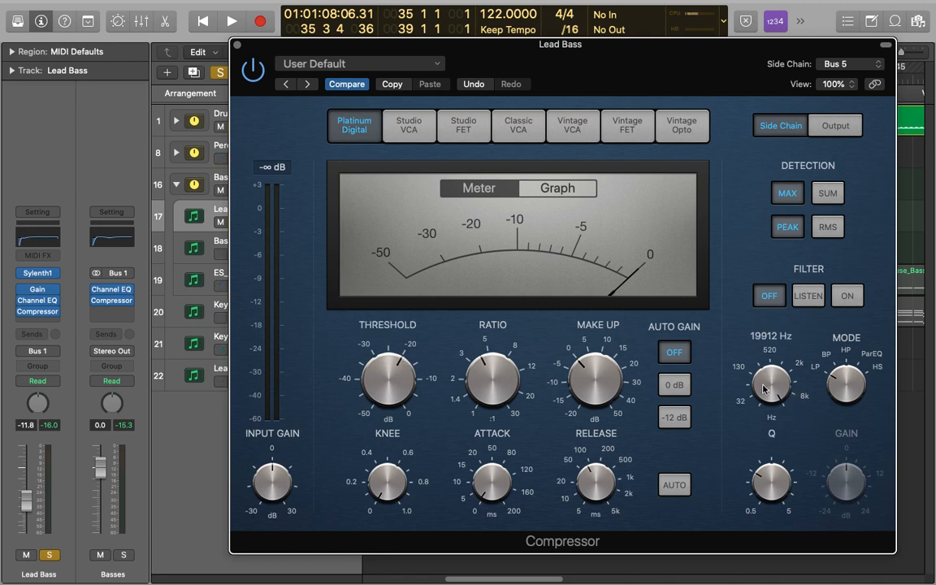
Switch the side chain filter on and sweep its frequency from 14080 Hz down to 16.352 Hz during playback.
click(847, 296)
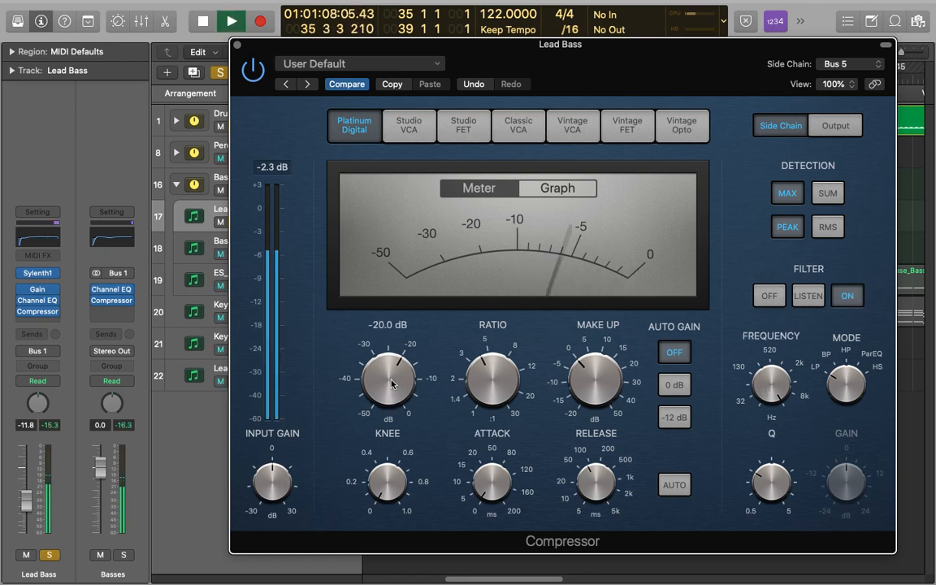
click(231, 21)
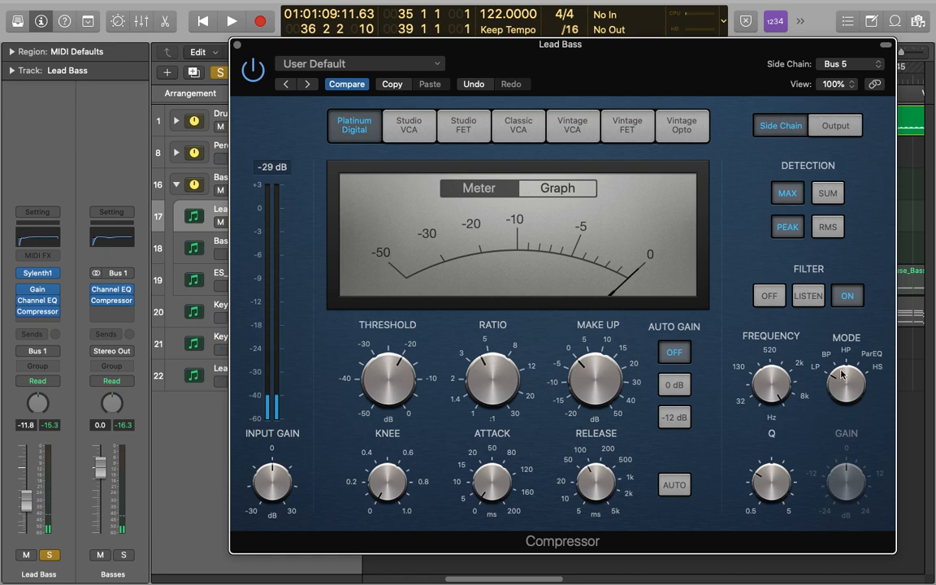
drag(387, 377, 386, 350)
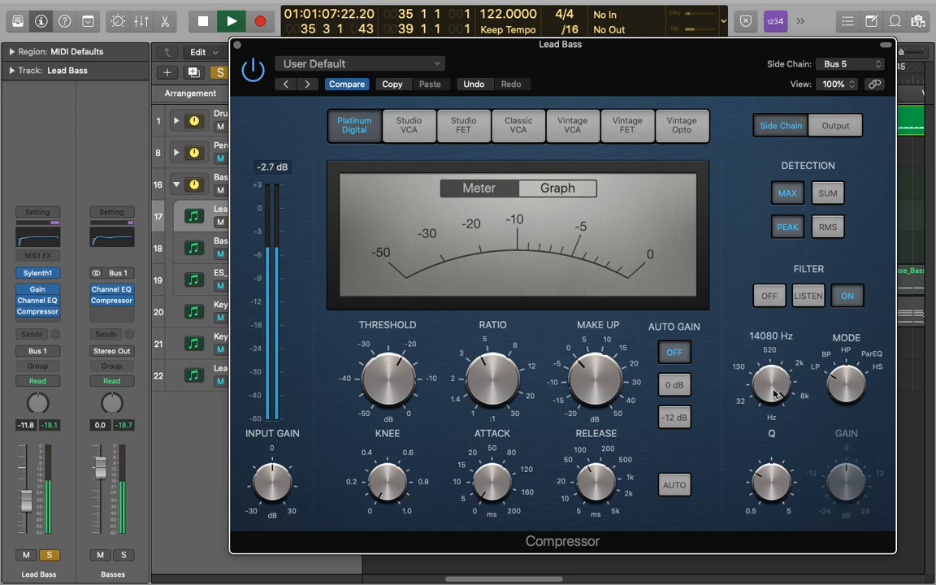
drag(772, 382, 772, 415)
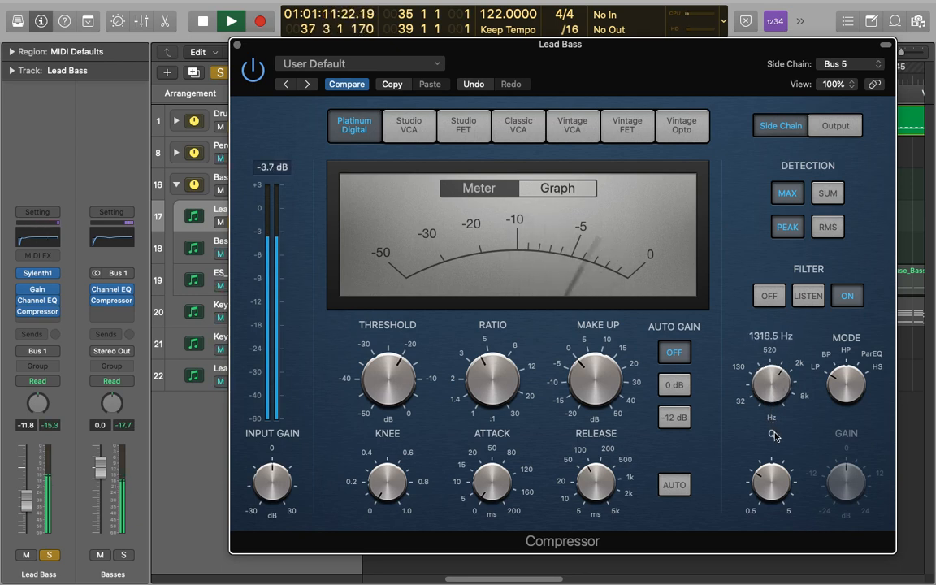
drag(771, 387, 777, 439)
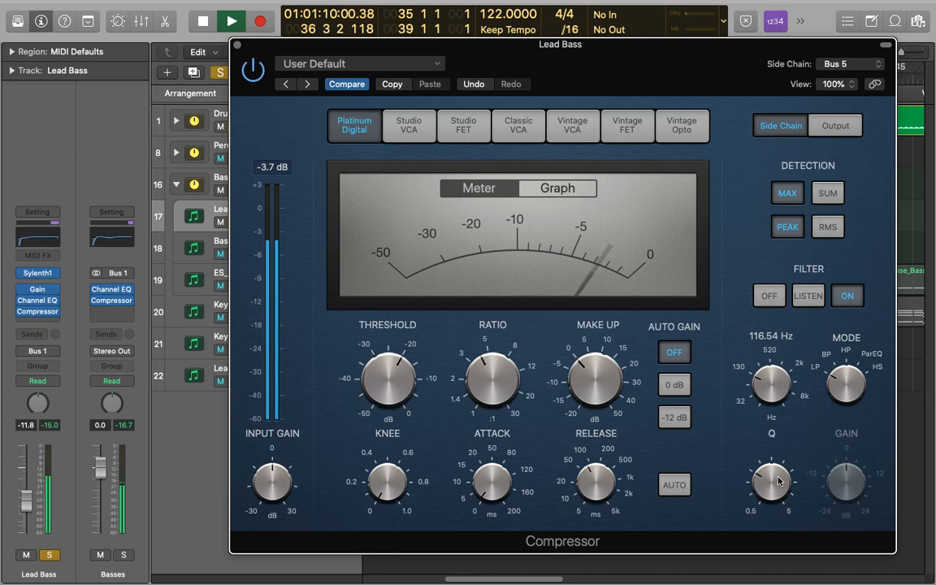
drag(770, 480, 774, 491)
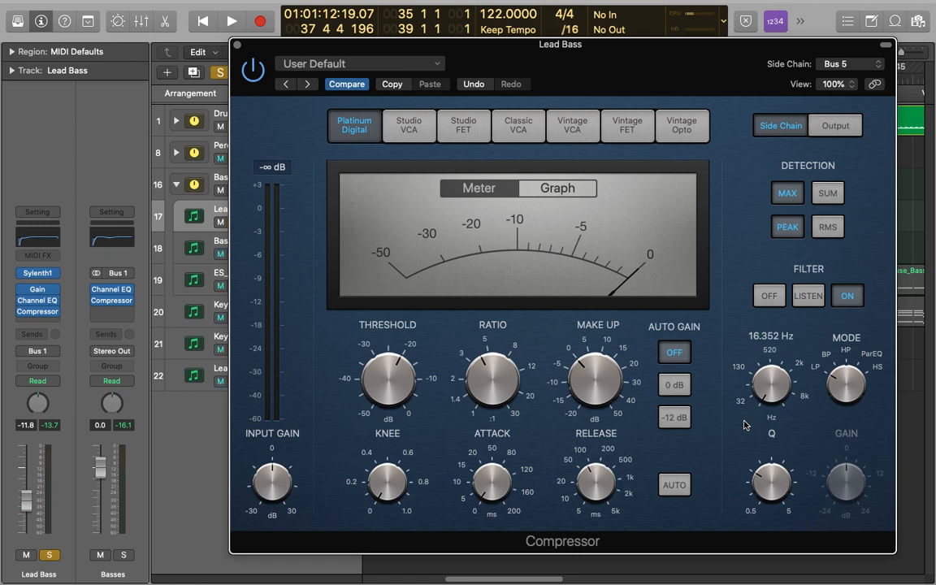
mouse_move(767, 432)
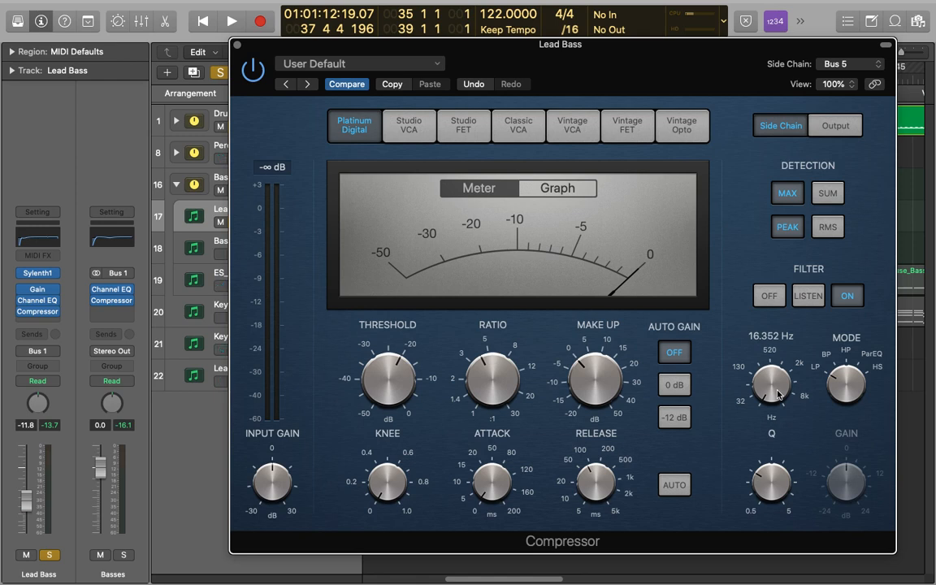
Settle the side chain filter frequency at about 110 Hz while playing the project.
drag(772, 387, 772, 357)
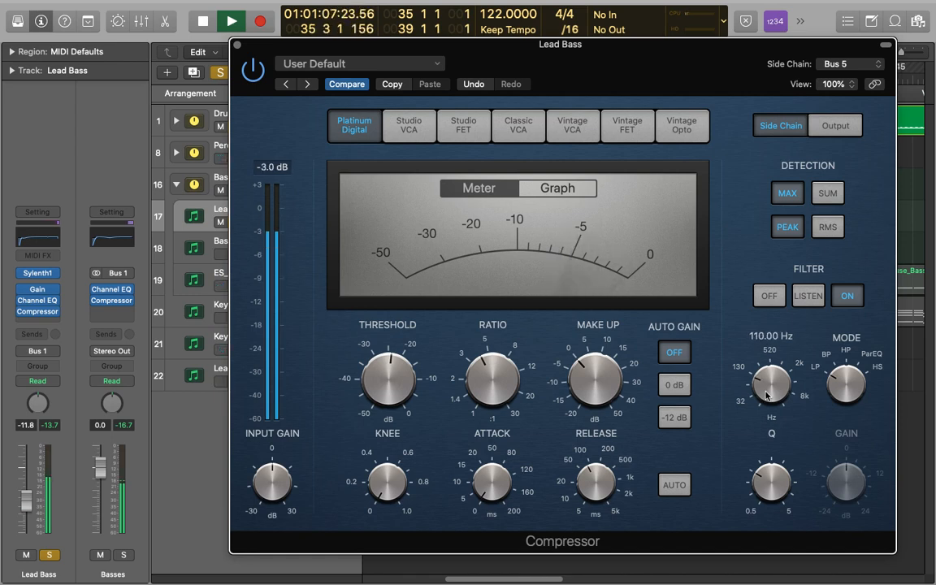
click(231, 20)
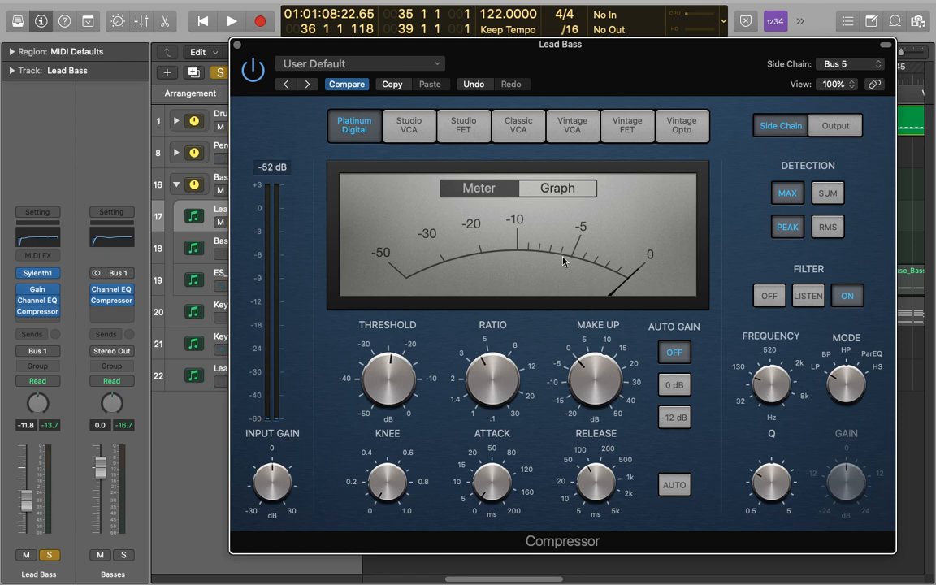
drag(770, 382, 771, 414)
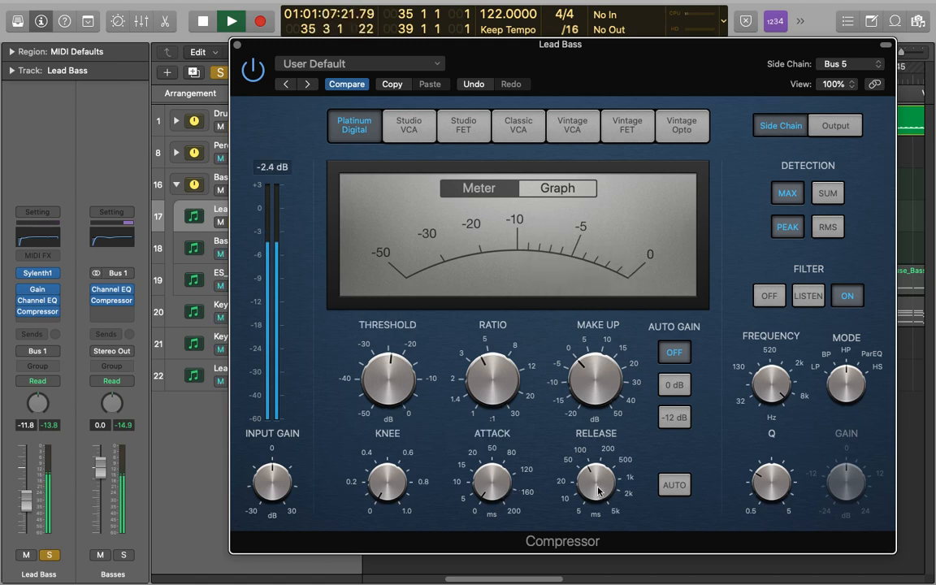
Lengthen the compressor release to about 130 ms and change the sidechain filter type.
drag(595, 485, 598, 463)
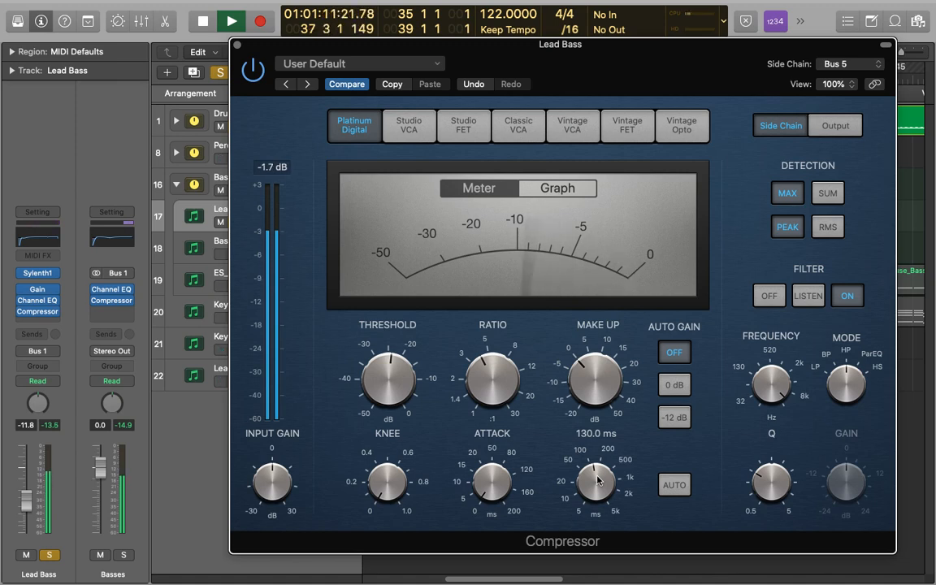
click(231, 21)
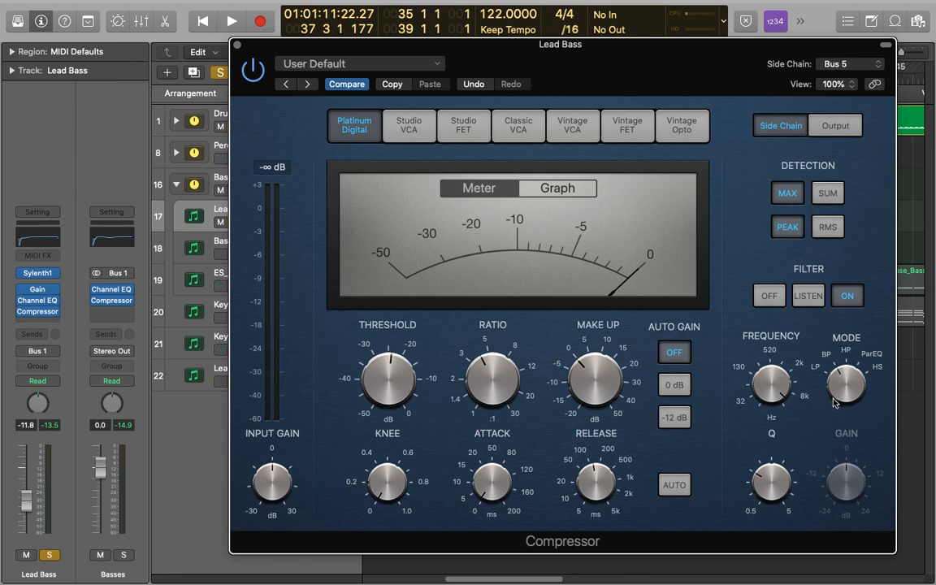
mouse_move(840, 377)
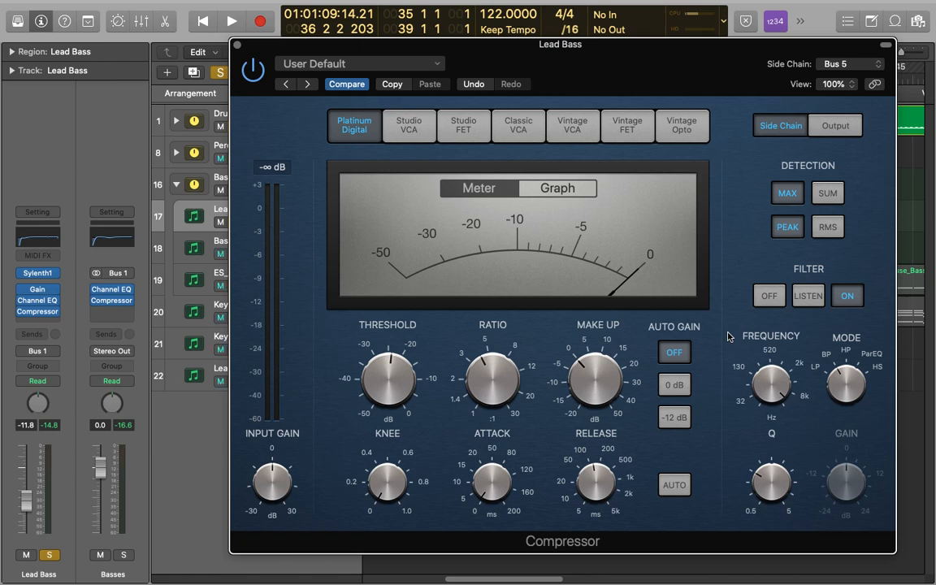
Sweep the sidechain filter frequency up to 14 kHz and back down to about 165 Hz, then touch the Q.
drag(772, 387, 772, 341)
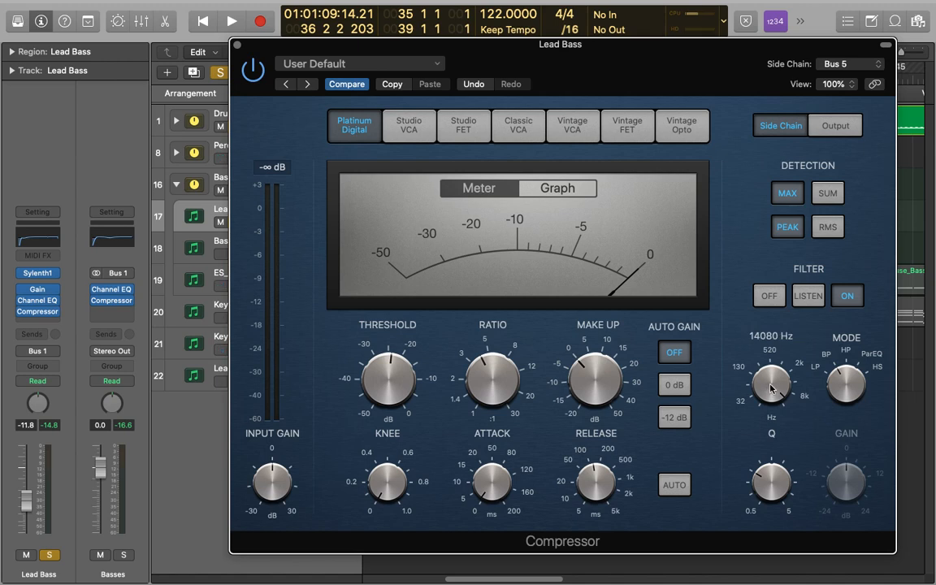
drag(770, 384, 770, 463)
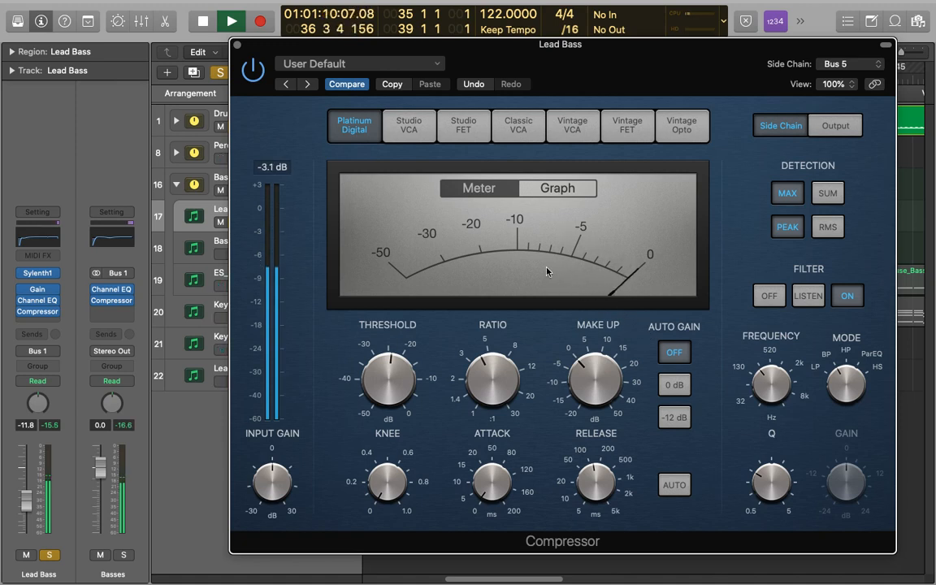
drag(770, 384, 777, 374)
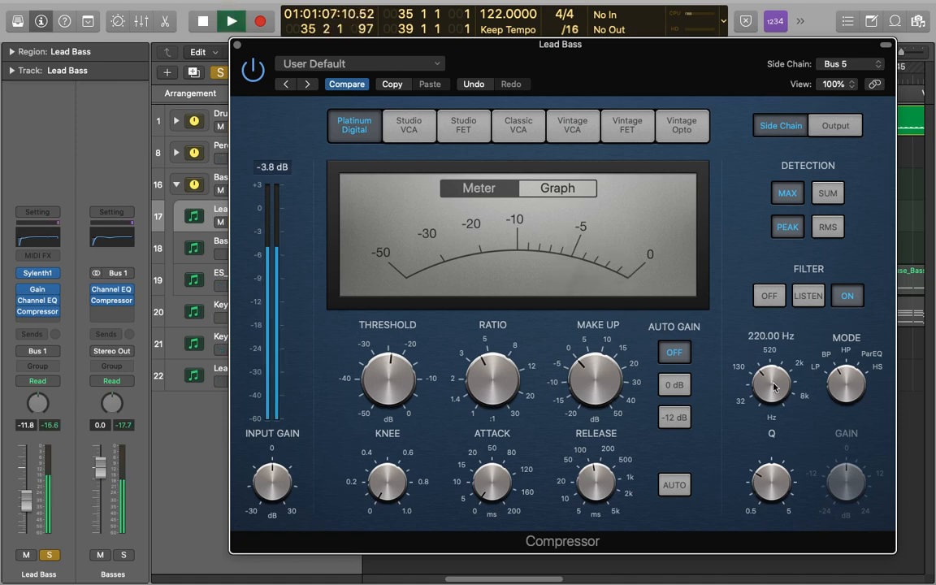
drag(772, 387, 771, 395)
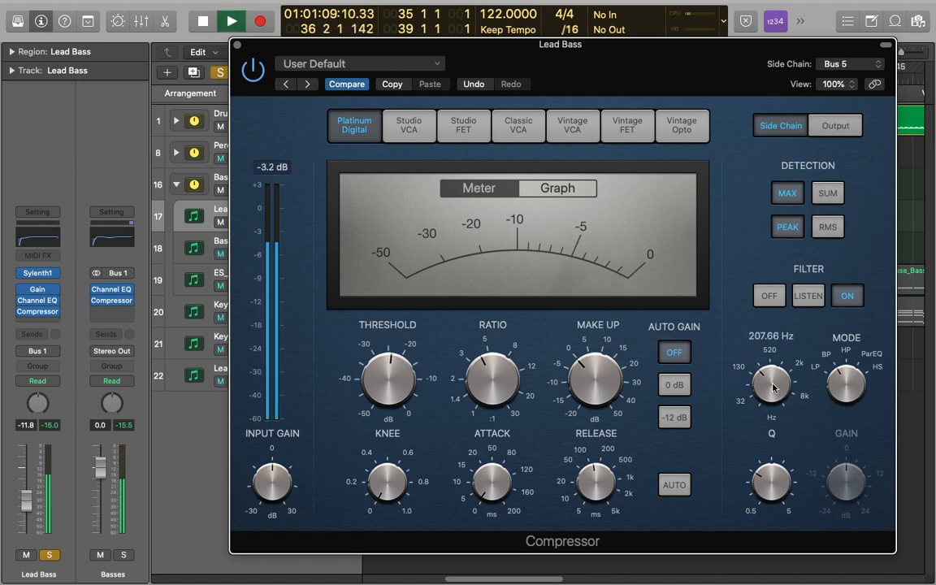
drag(771, 387, 771, 398)
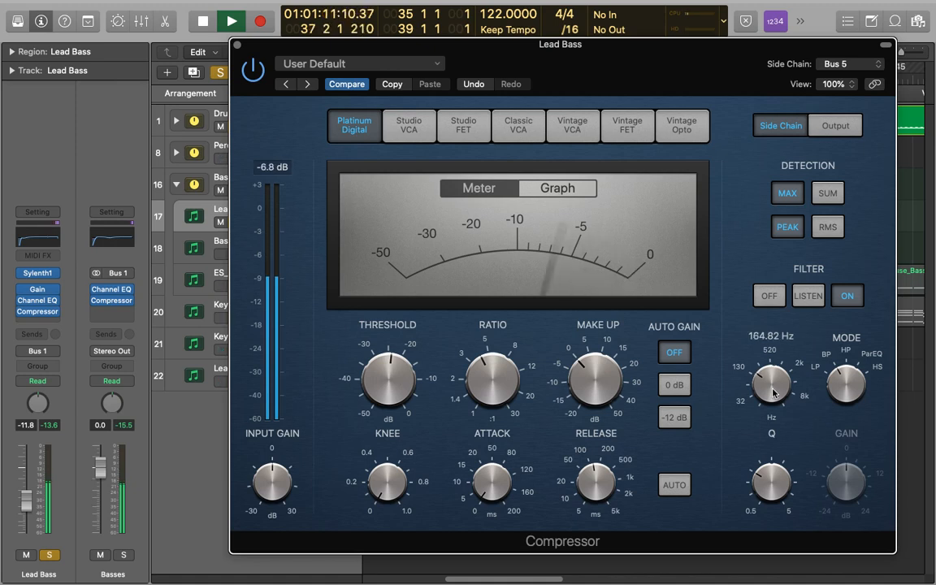
click(231, 21)
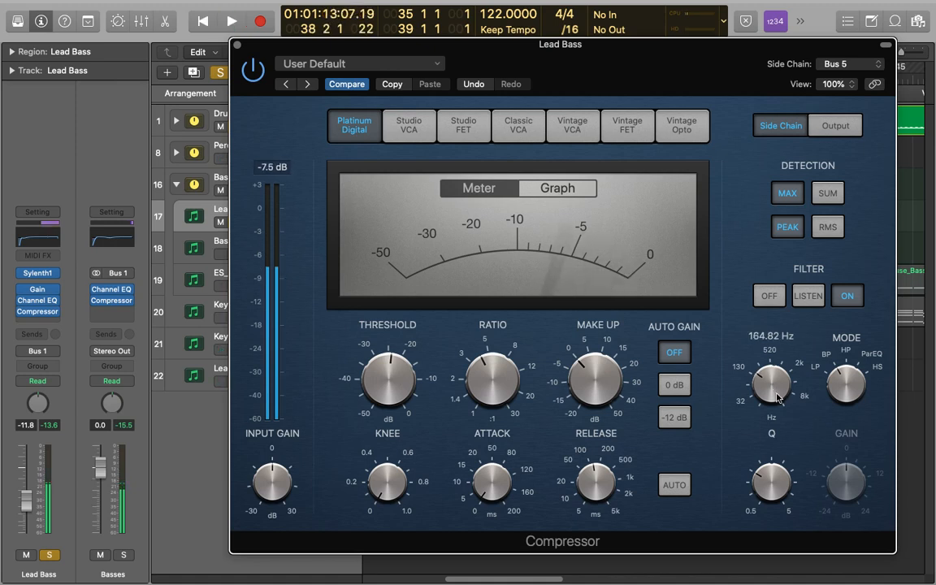
drag(771, 384, 777, 382)
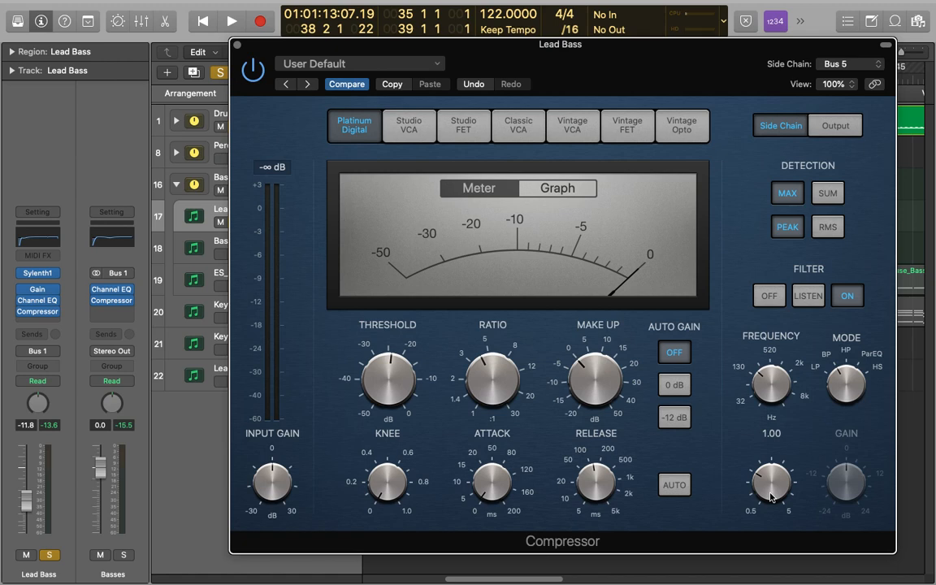
Raise the sidechain filter Q from 1.00 to 3.20 and switch the mode to ParEQ.
click(231, 22)
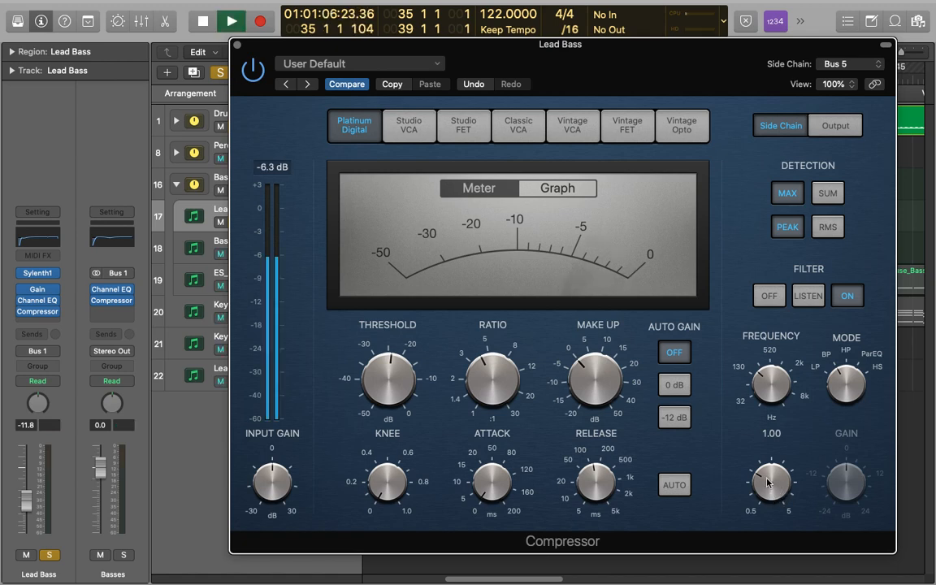
drag(770, 481, 772, 455)
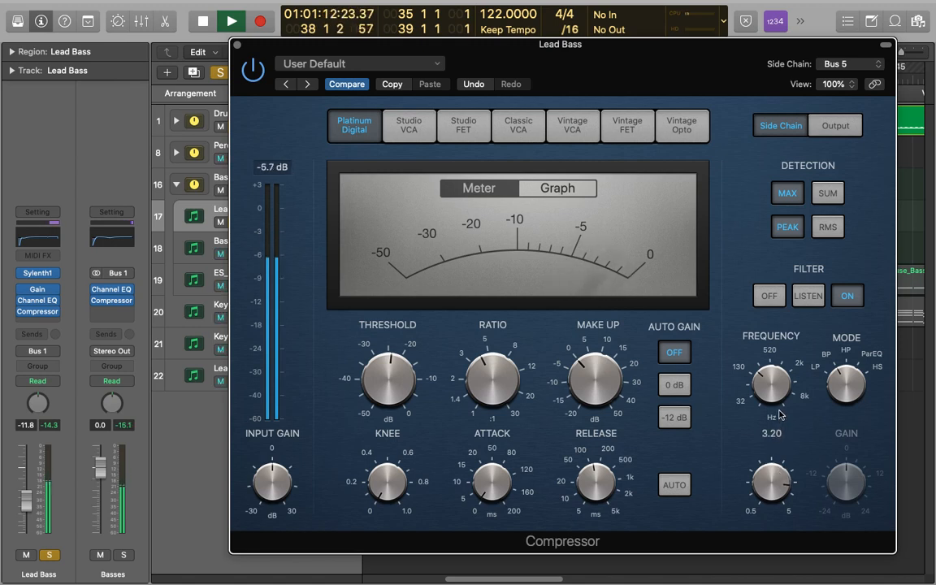
drag(770, 386, 770, 373)
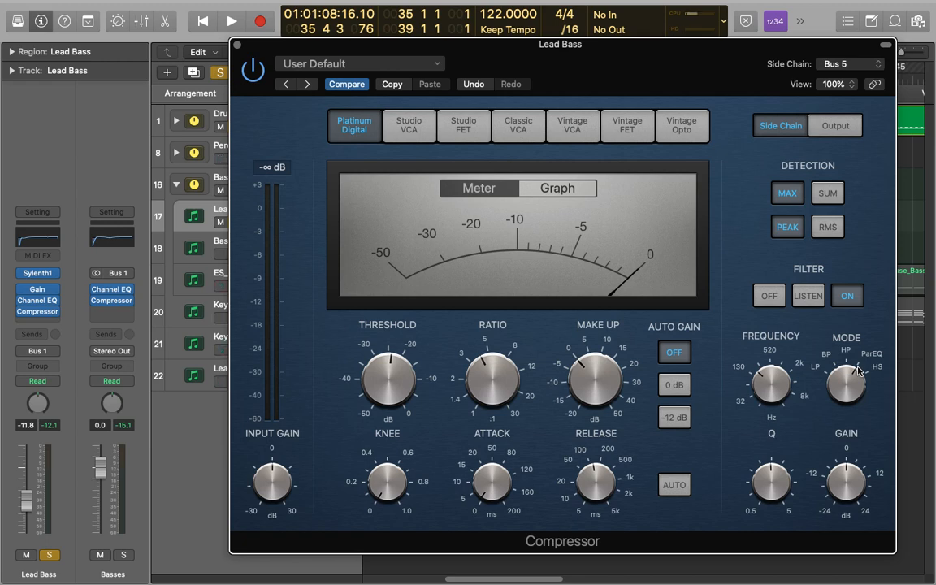
mouse_move(881, 372)
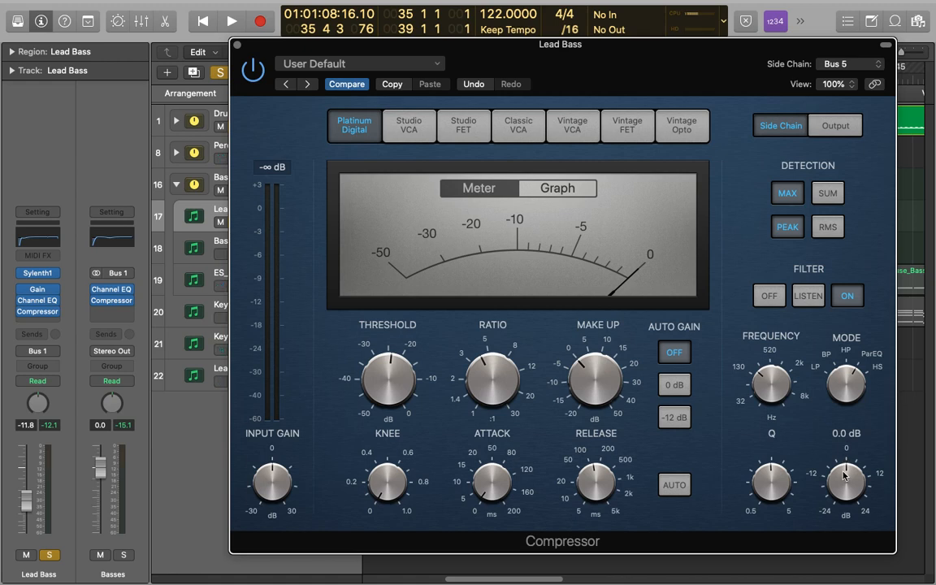
Boost the sidechain filter gain to 16 dB, return it to 0 dB, then leave it at 1.5 dB.
click(231, 21)
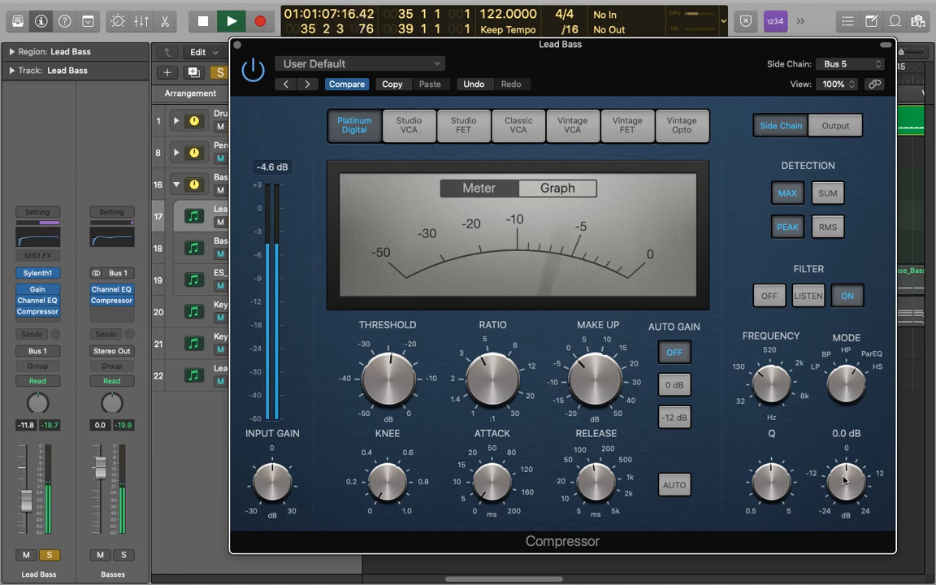
drag(845, 480, 845, 488)
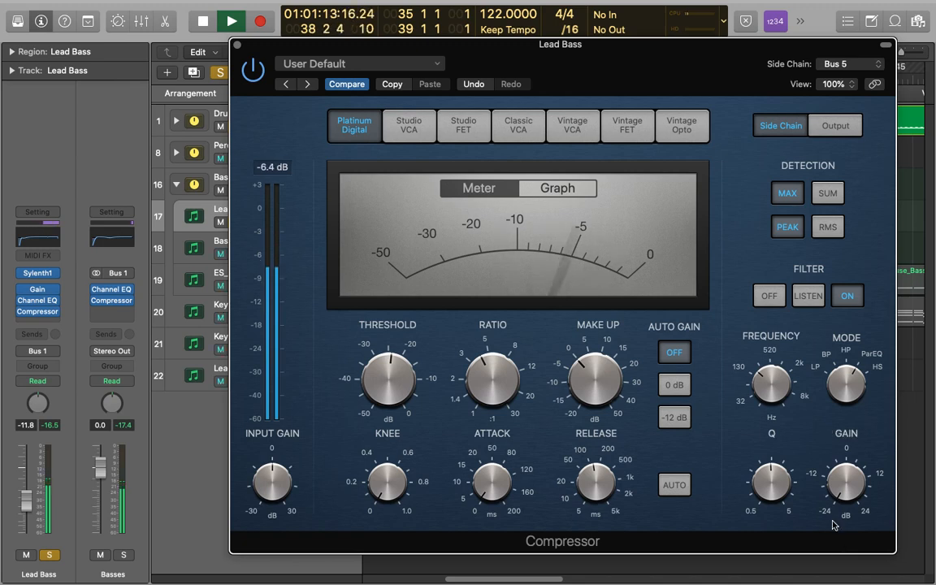
drag(845, 484, 845, 488)
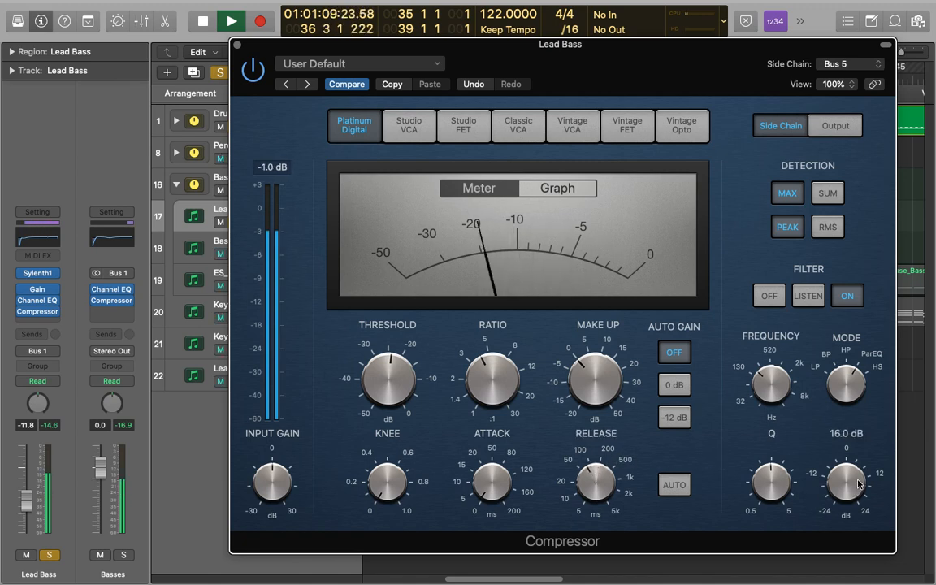
drag(845, 484, 846, 475)
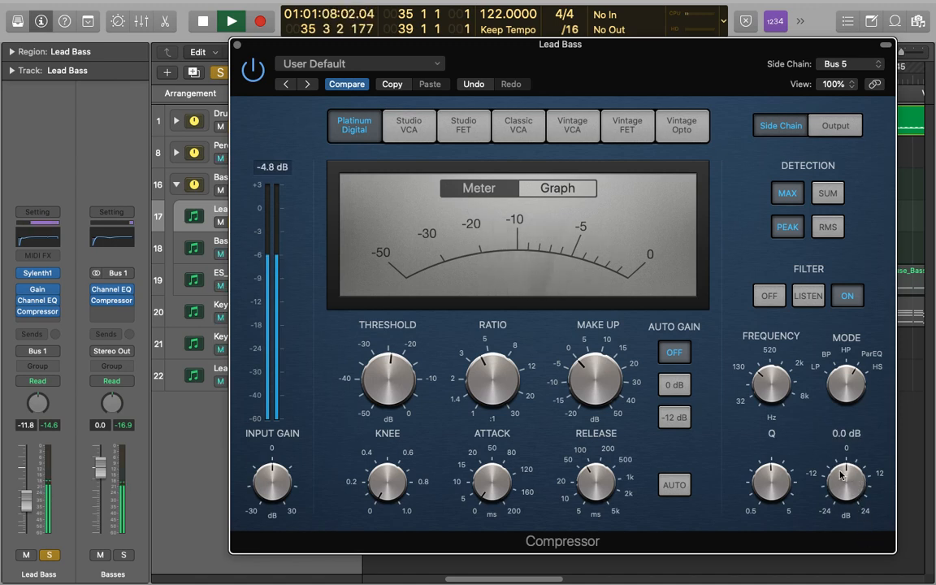
click(231, 21)
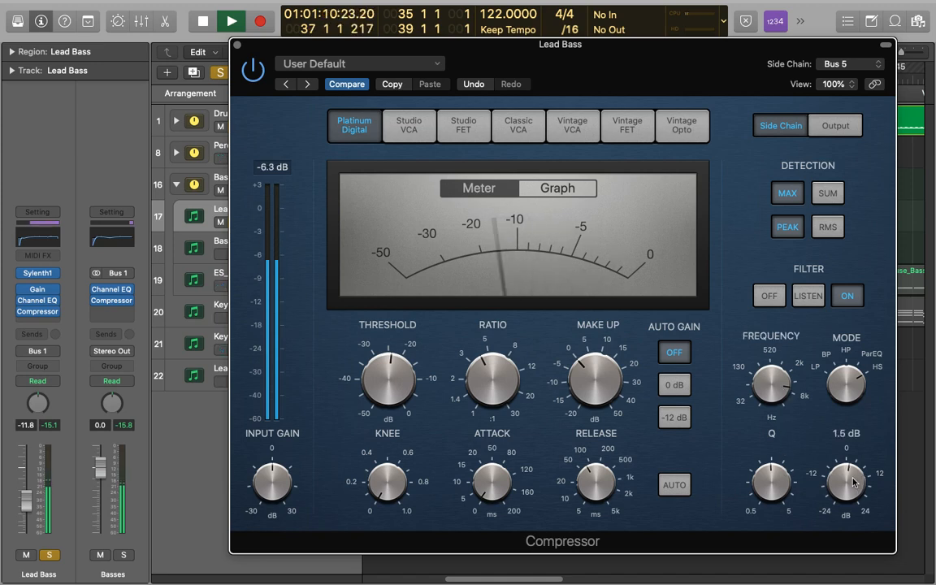
Raise the sidechain filter frequency to about 5920 Hz and sweep its Q to 1.40, then back to 1.00.
drag(845, 484, 848, 456)
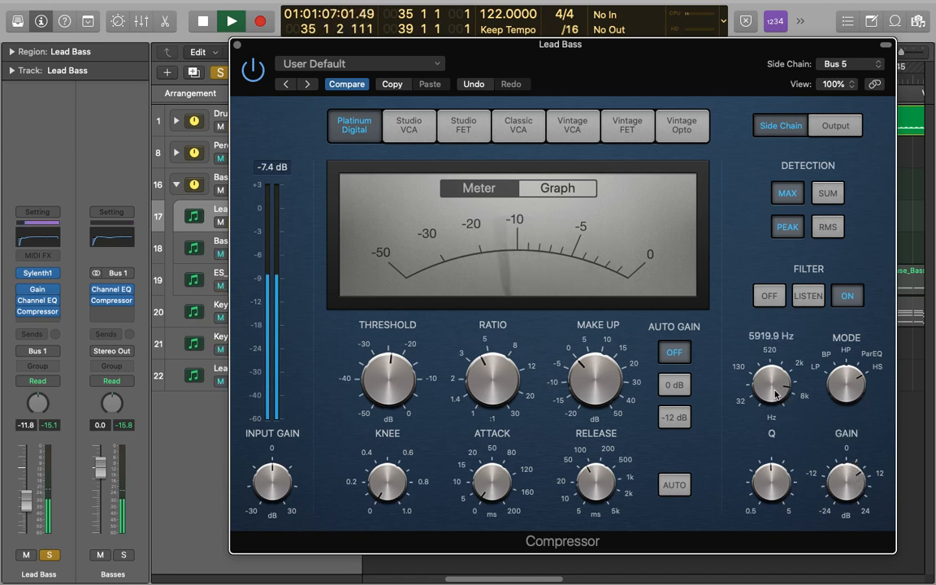
drag(771, 387, 770, 487)
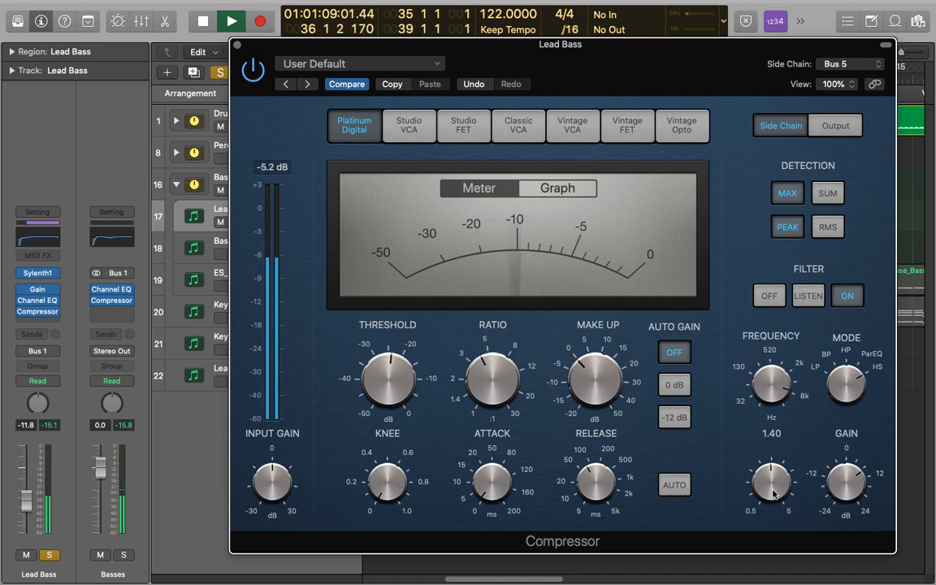
drag(771, 484, 771, 455)
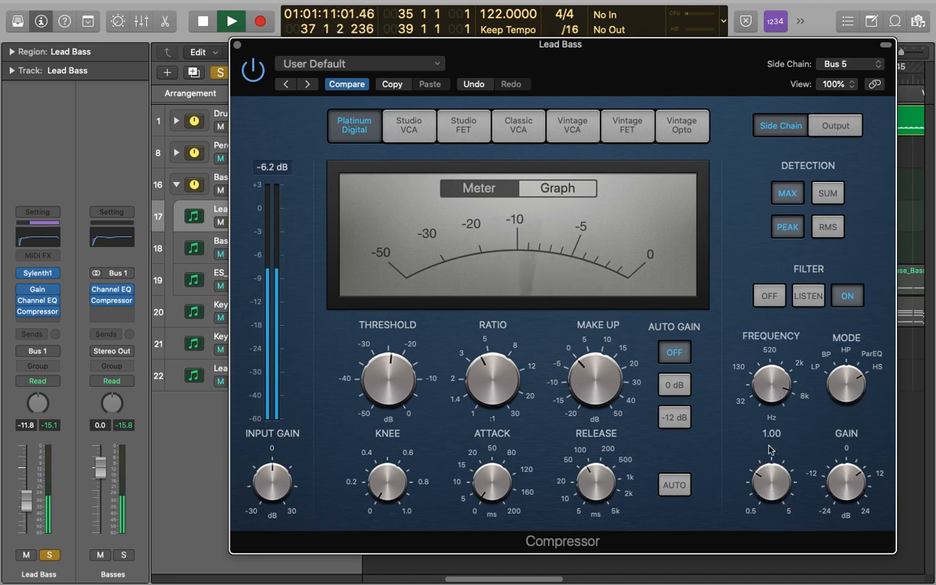